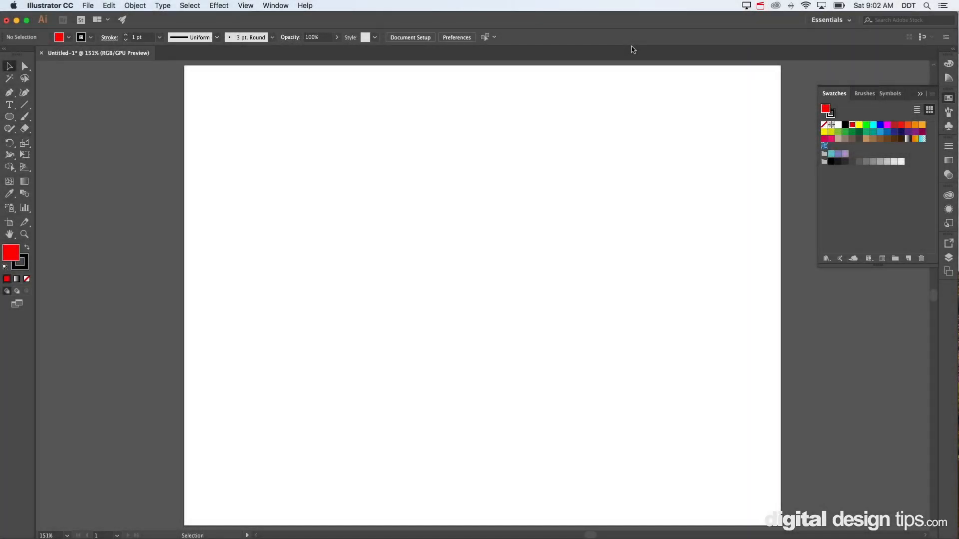
mouse_move(624, 53)
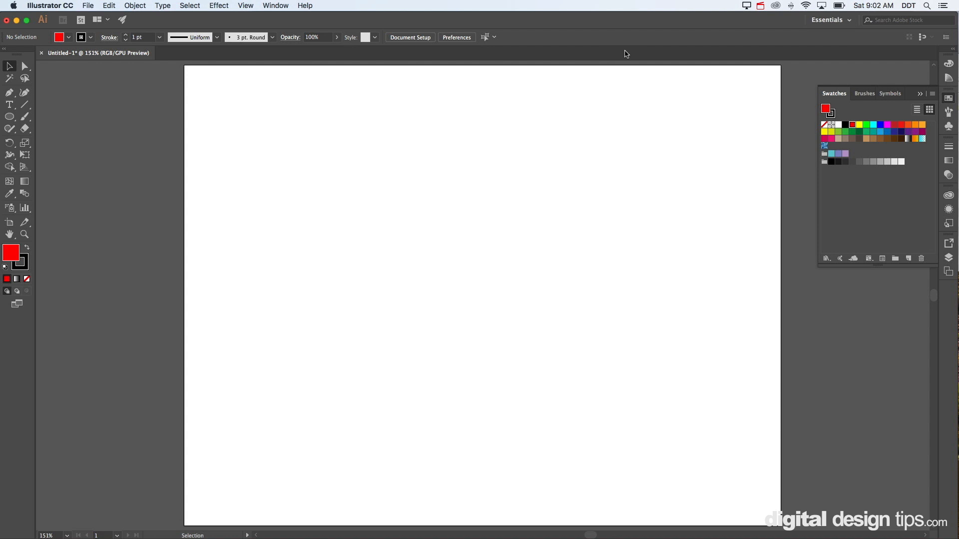
mouse_move(438, 156)
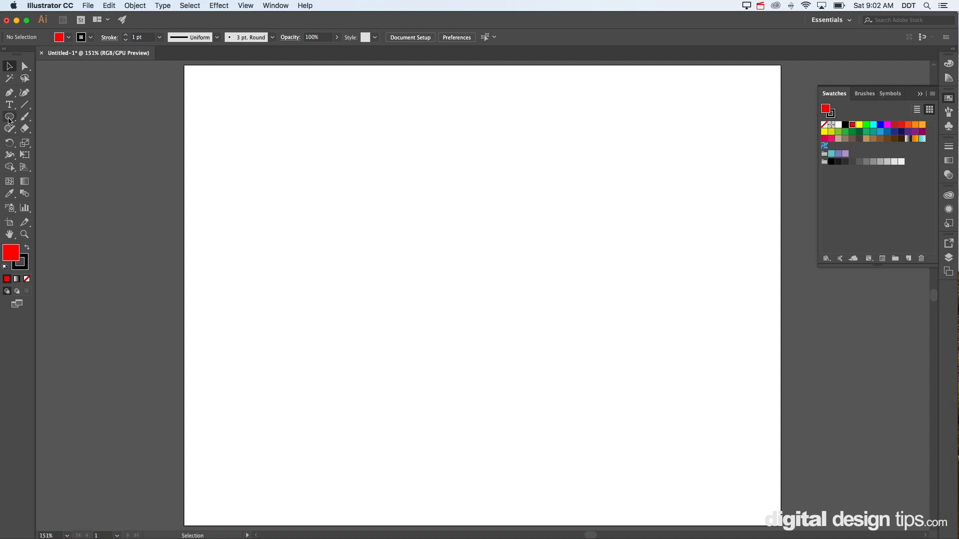
Draw a 1 × 1 inch red circle and drag it flush to the page's left edge.
left_click(9, 117)
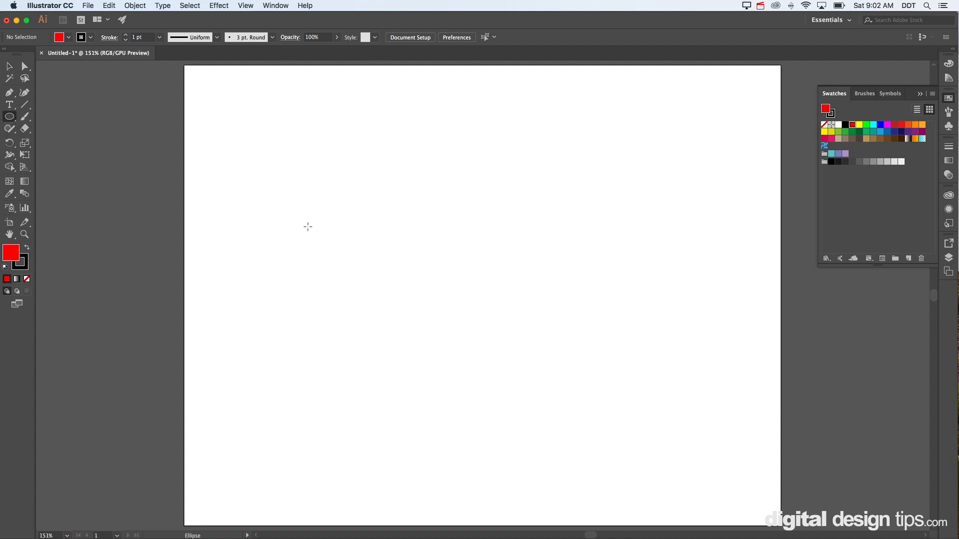
left_click(307, 227)
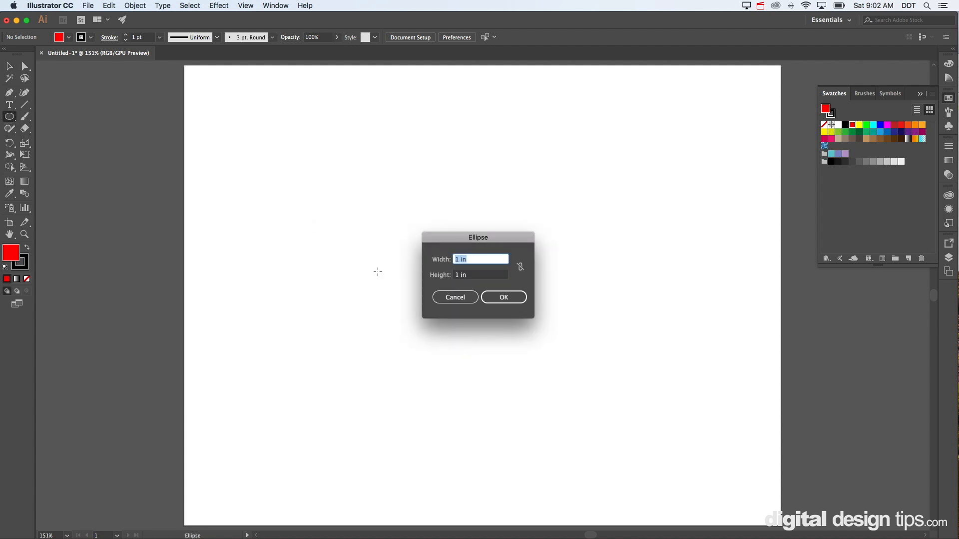
left_click(504, 297)
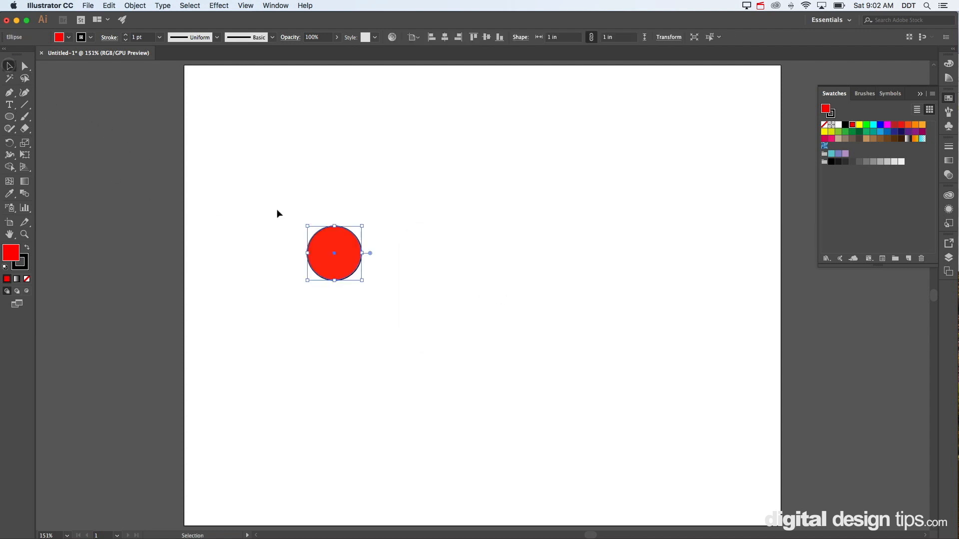
left_click_drag(334, 252, 223, 270)
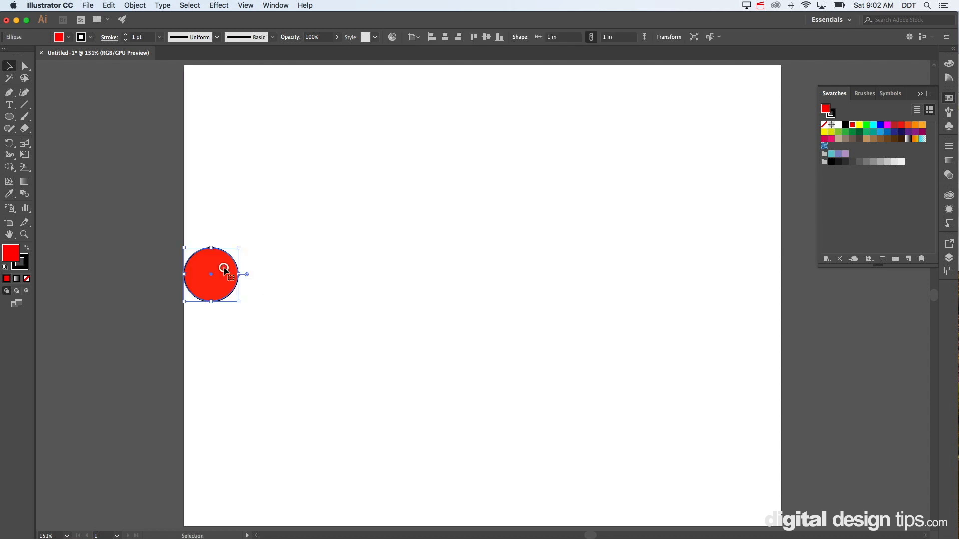
Uncheck View > Snap to Point, deselect, and place a second red circle mid-page.
left_click(245, 5)
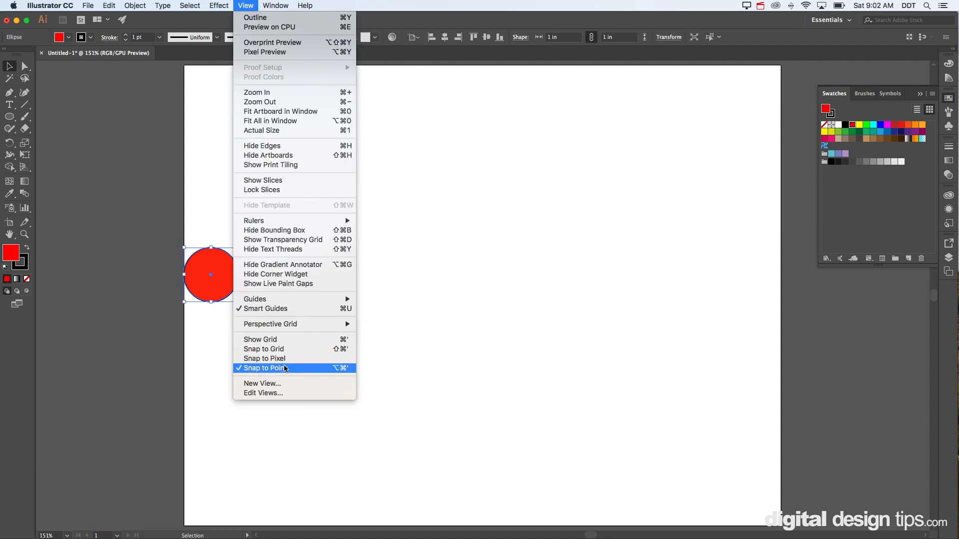
left_click(263, 368)
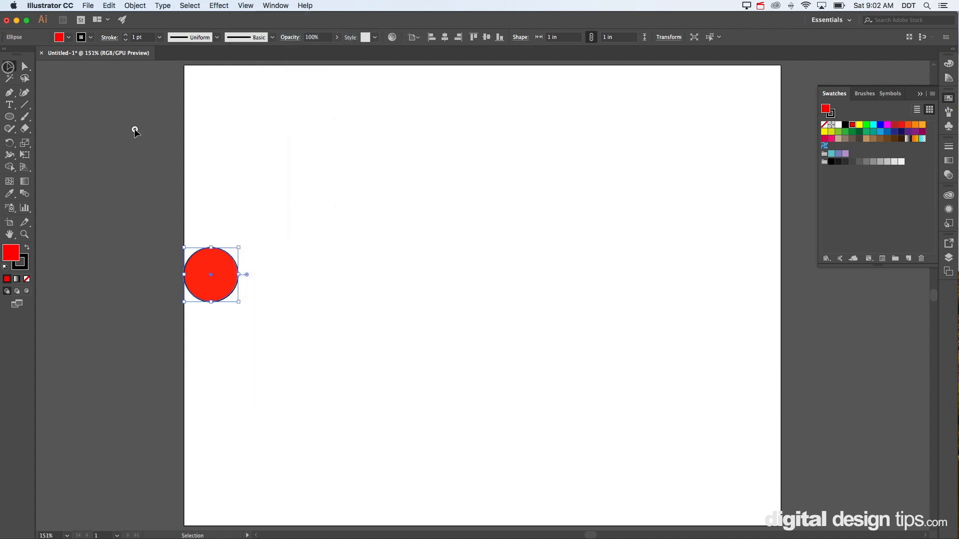
left_click(300, 249)
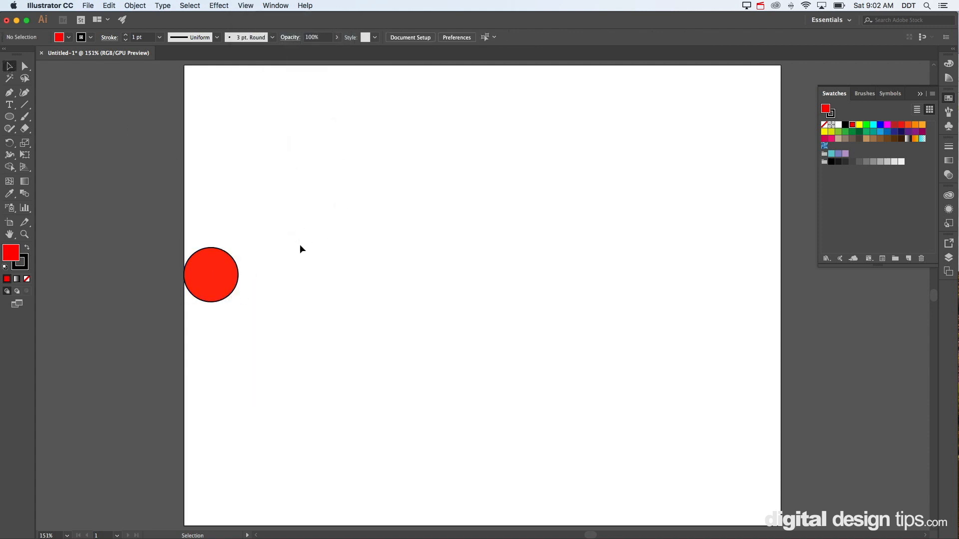
left_click(211, 275)
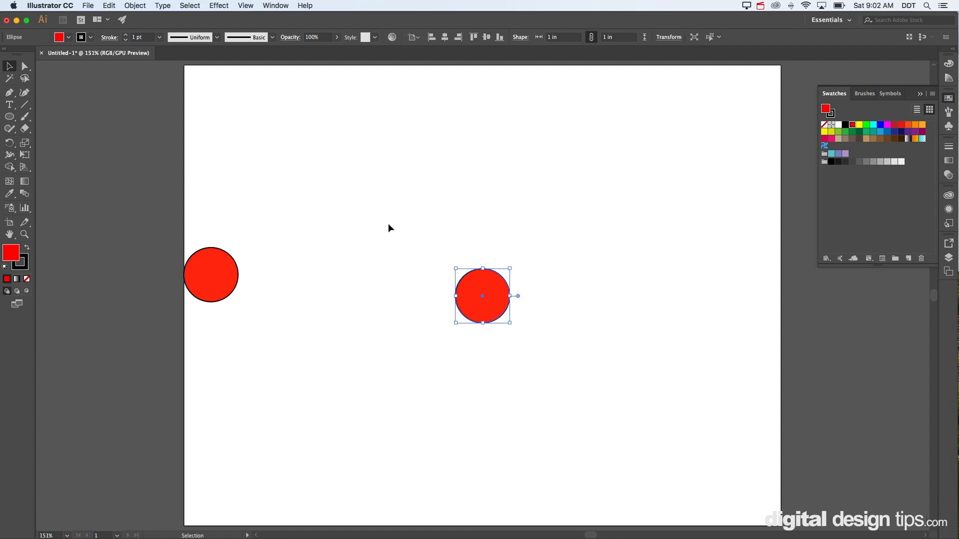
Delete the centre circle and Option-drag copies until eight circles span the page.
key("Delete")
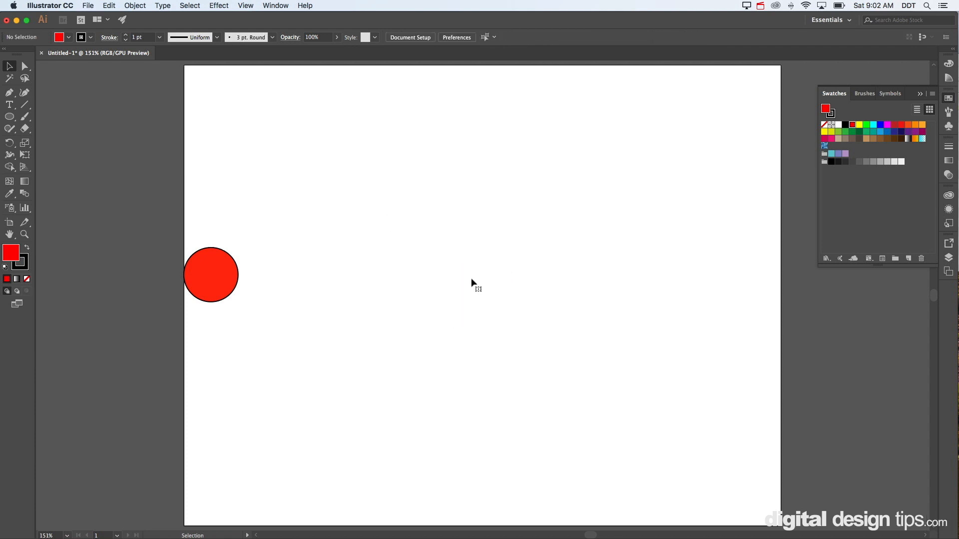
mouse_move(275, 276)
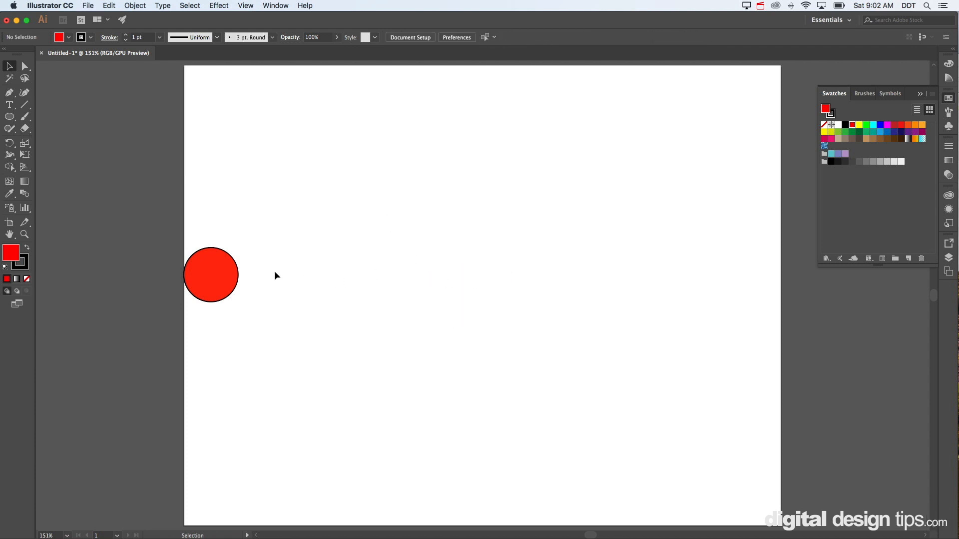
left_click_drag(211, 275, 220, 279)
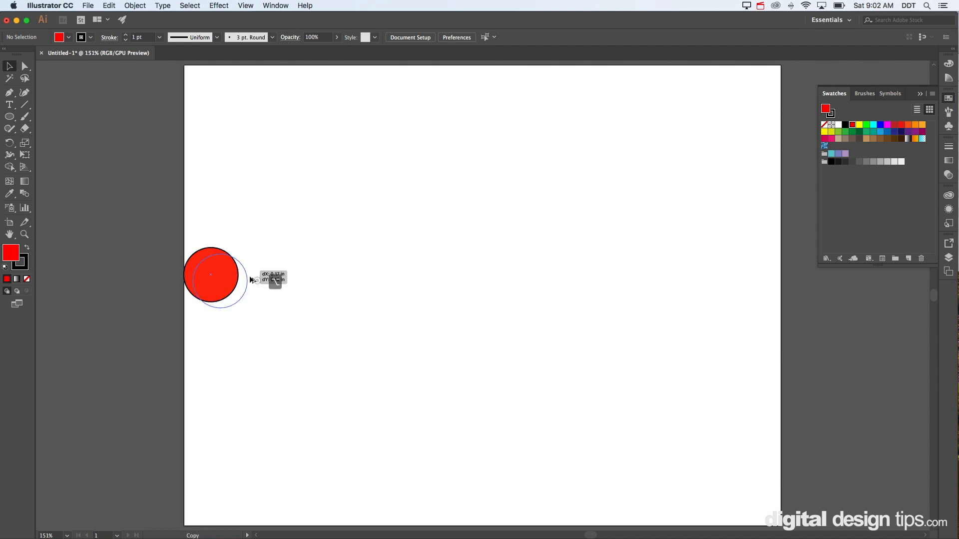
left_click_drag(211, 275, 386, 291)
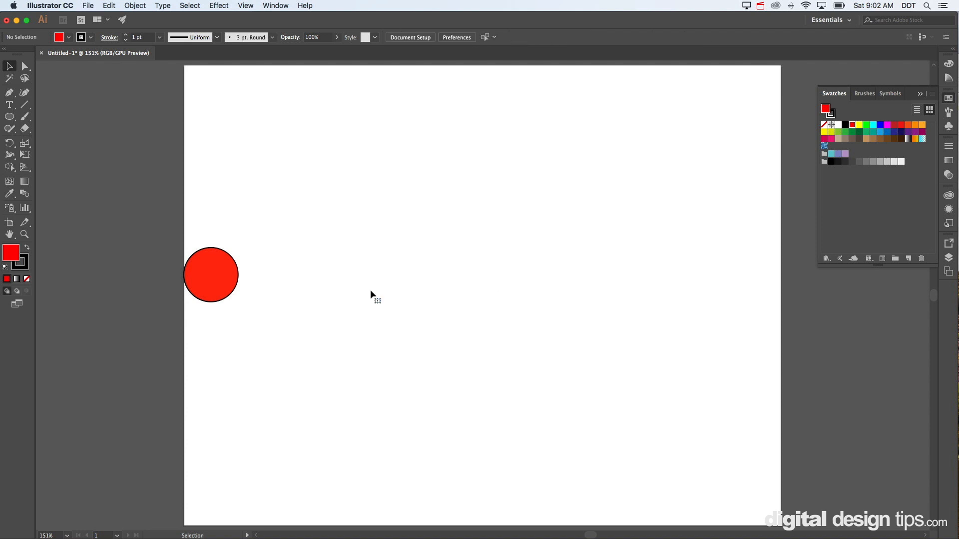
left_click_drag(210, 275, 239, 263)
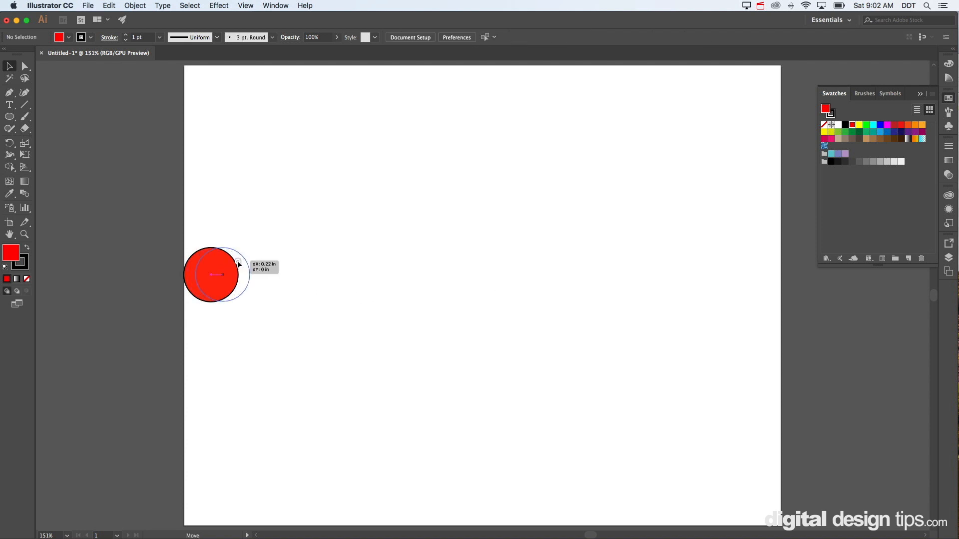
left_click_drag(217, 274, 306, 281)
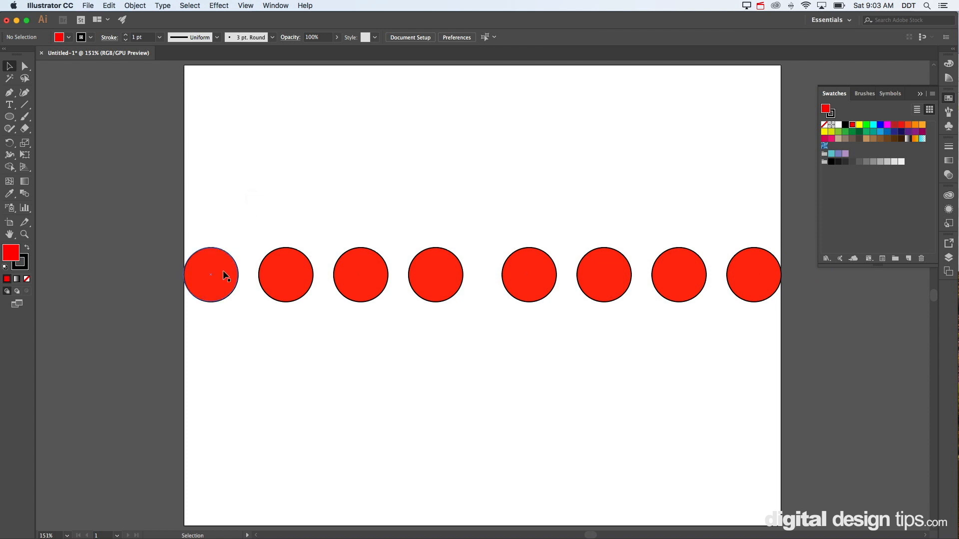
Move the first circle 0.25 in to the right with exact Move settings.
left_click(210, 274)
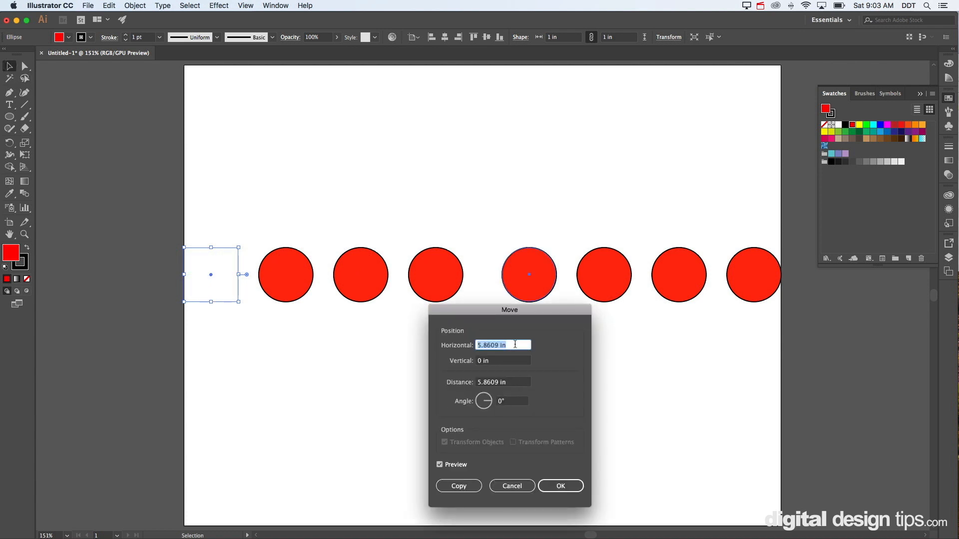
type(".25")
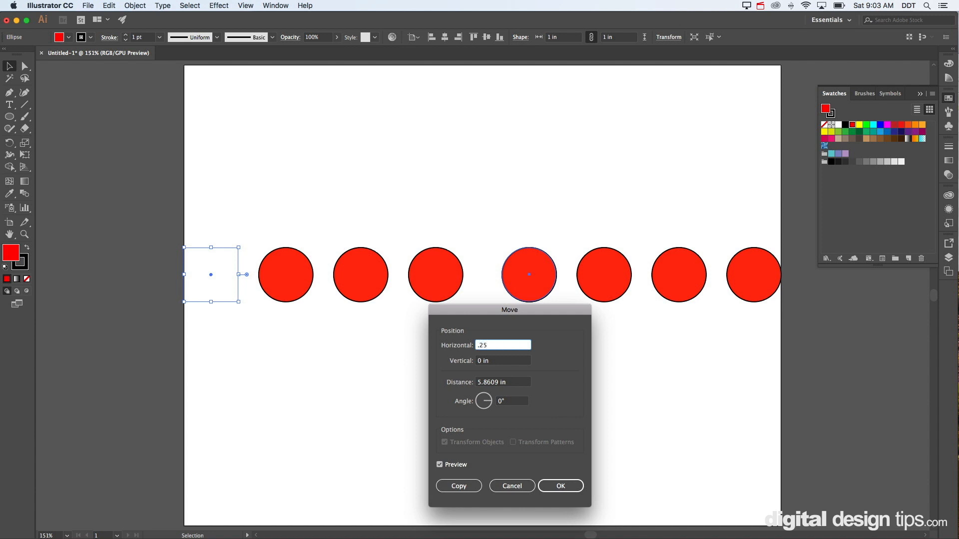
left_click(559, 486)
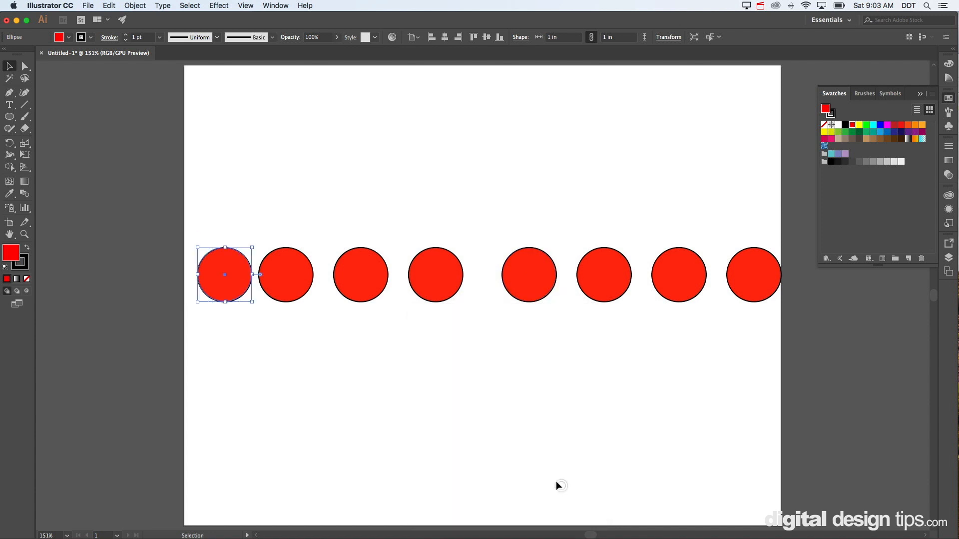
mouse_move(375, 208)
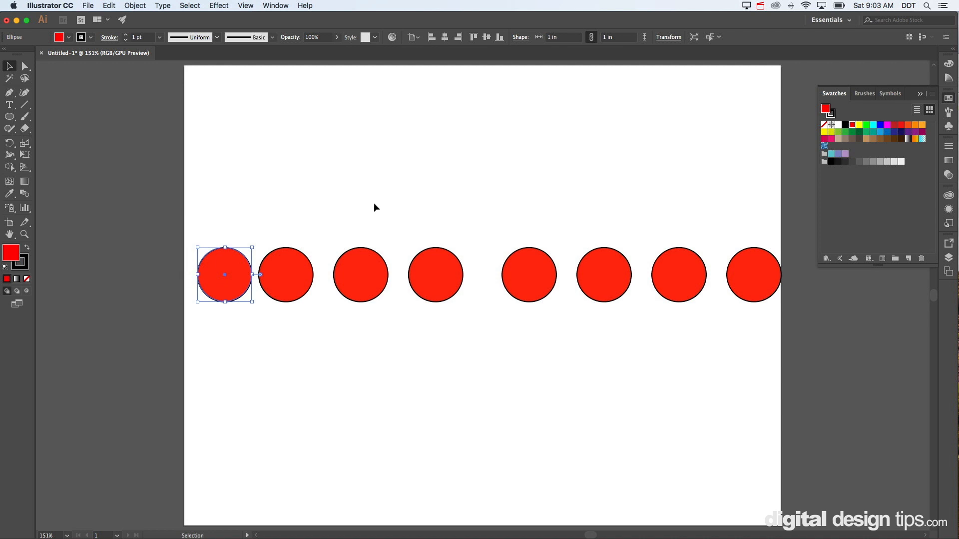
Move the last circle -0.25 in horizontally, a quarter inch left.
left_click(754, 275)
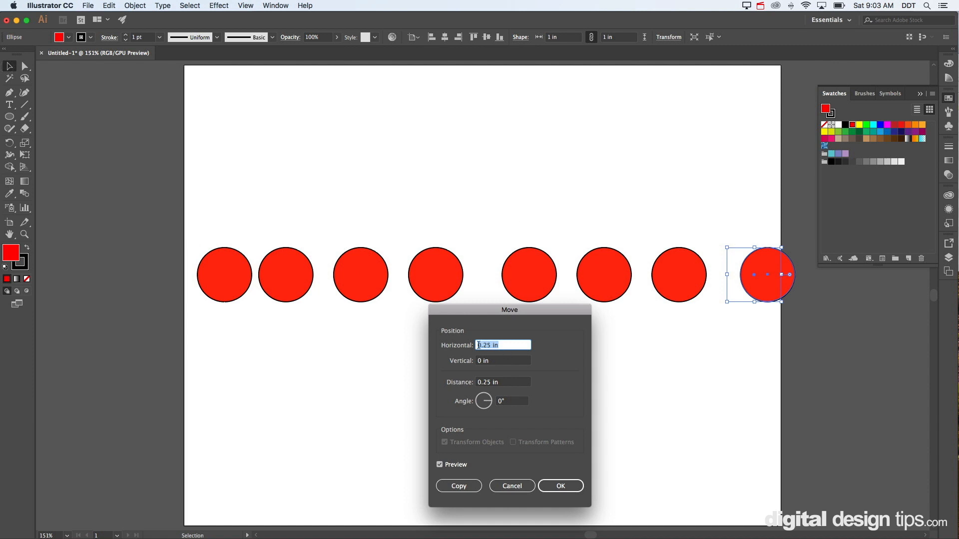
type("-0.25 in")
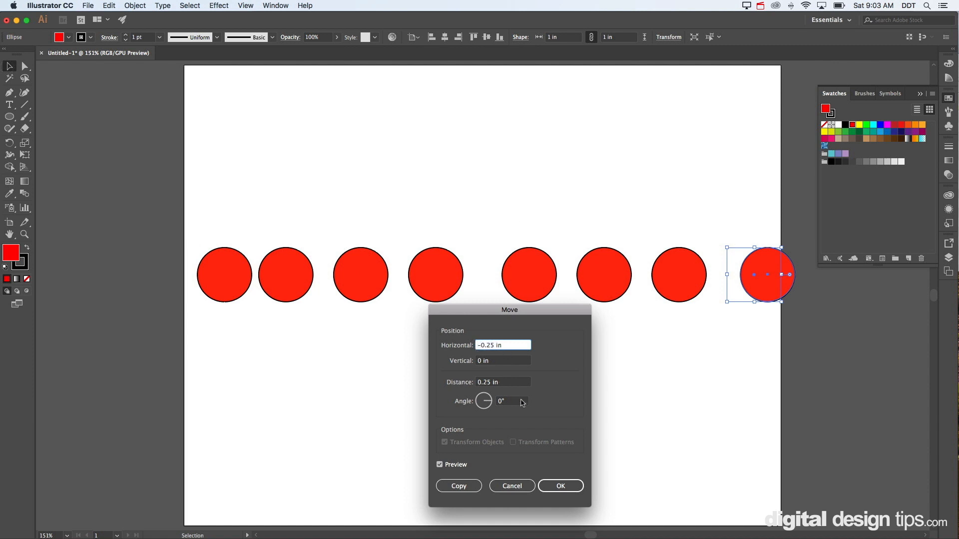
left_click(559, 485)
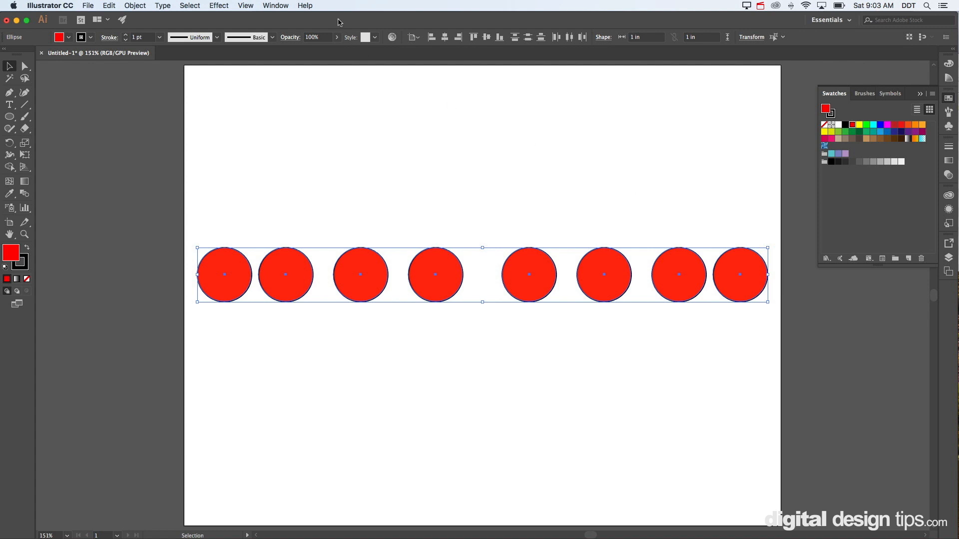
Show Align panel options, select all eight circles, and apply Horizontal Distribute Center.
left_click(274, 6)
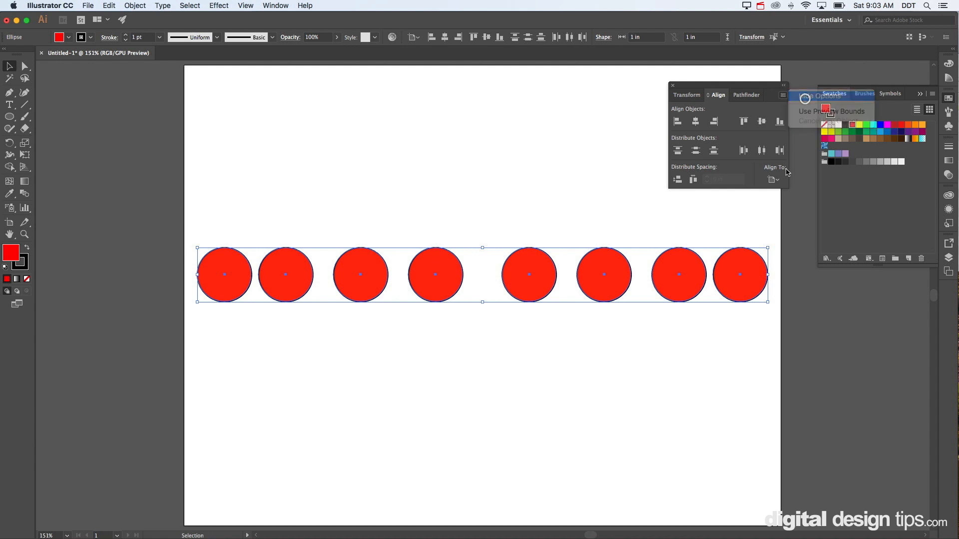
left_click(784, 97)
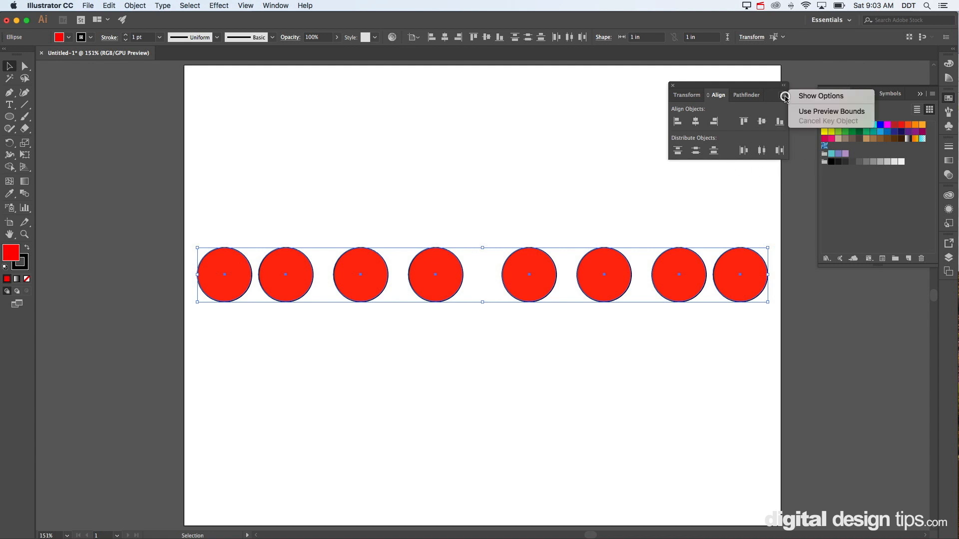
left_click(821, 95)
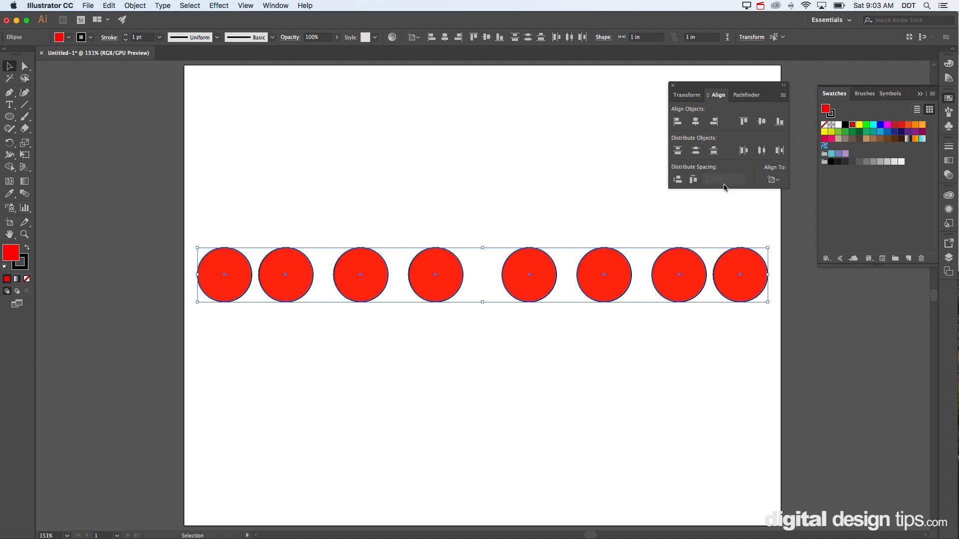
mouse_move(773, 180)
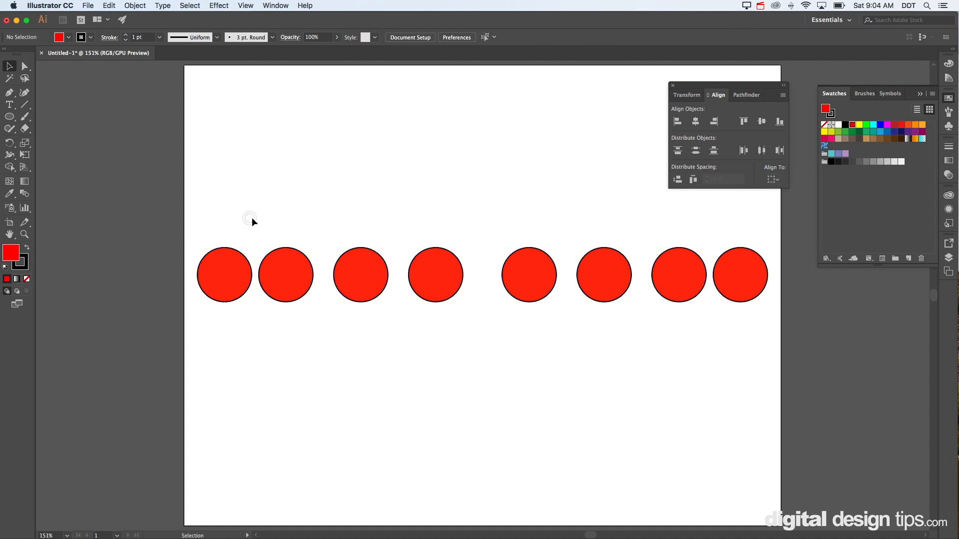
left_click_drag(249, 218, 776, 367)
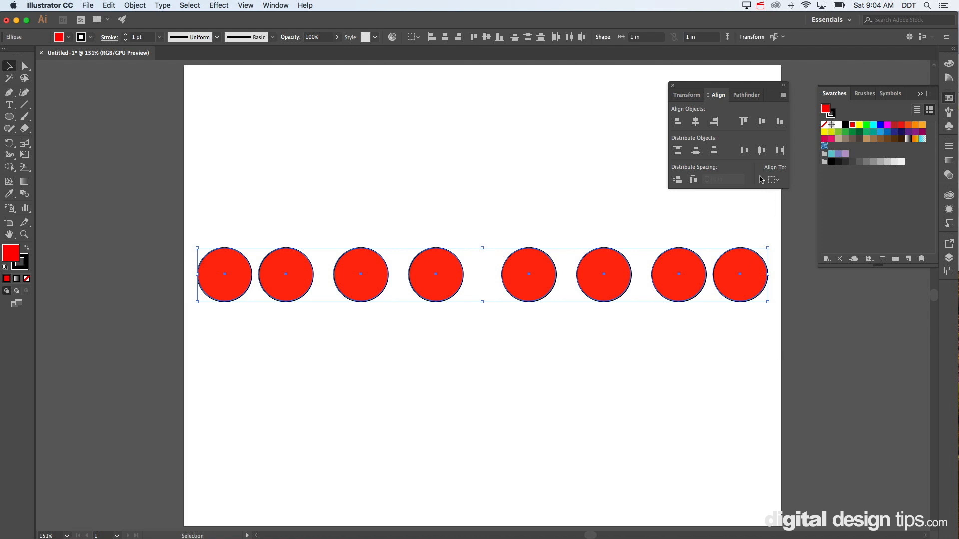
mouse_move(763, 150)
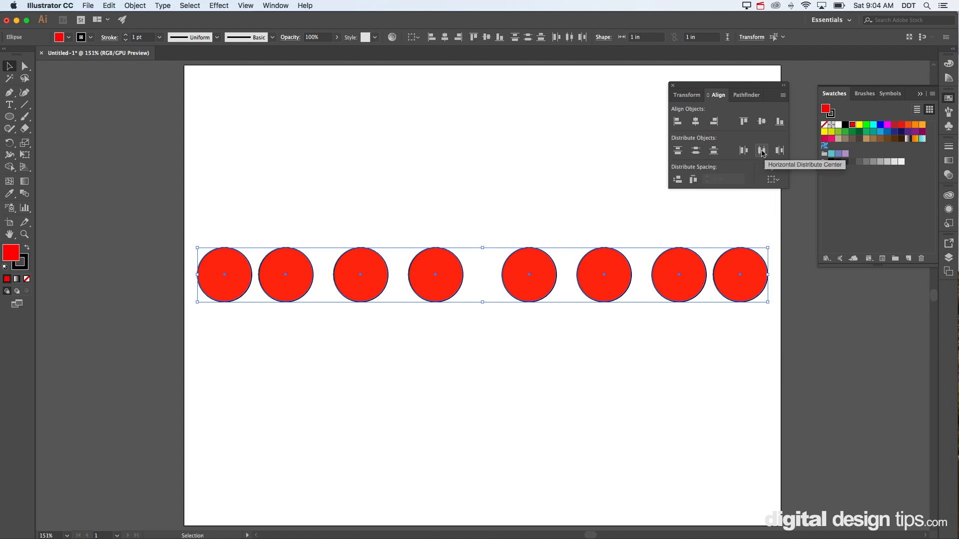
left_click(761, 150)
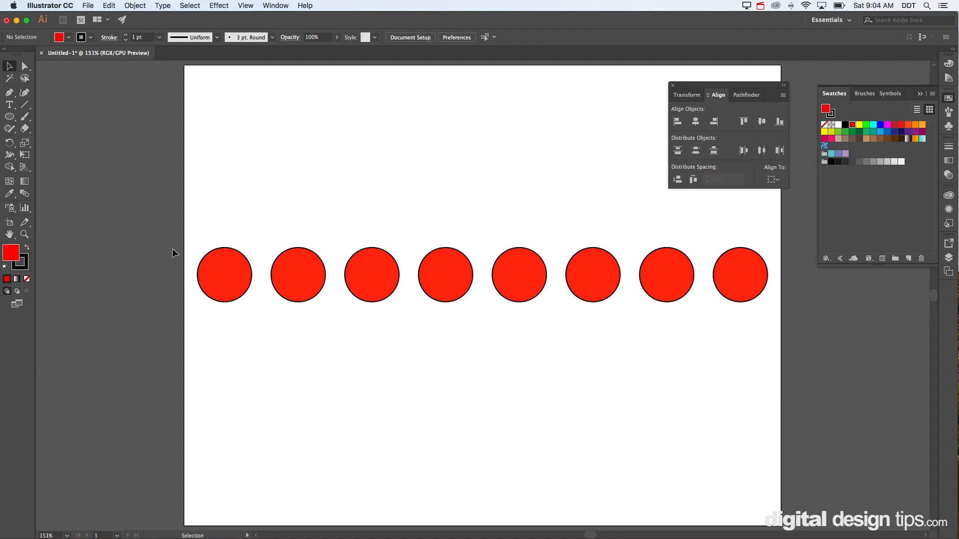
mouse_move(804, 269)
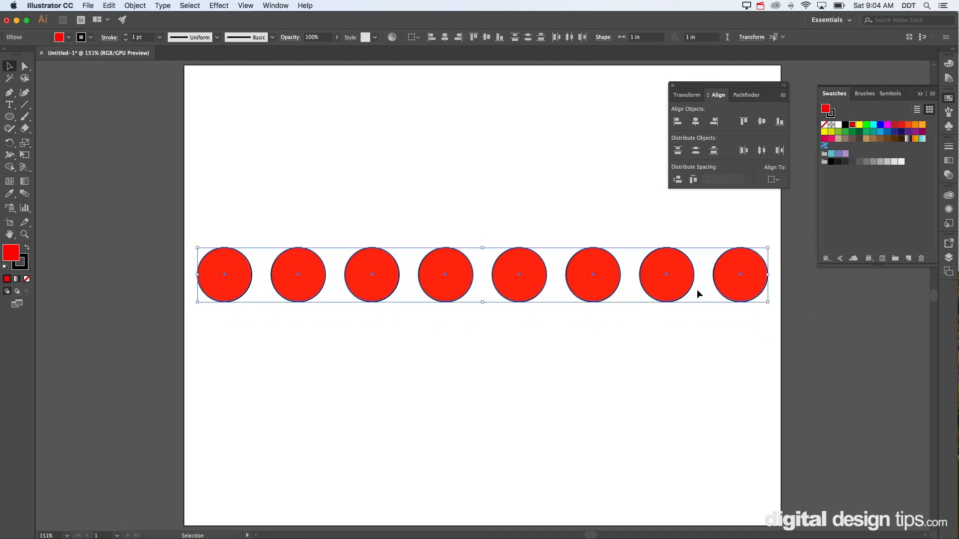
Switch the Align panel's Align To reference away from the selection.
left_click(773, 179)
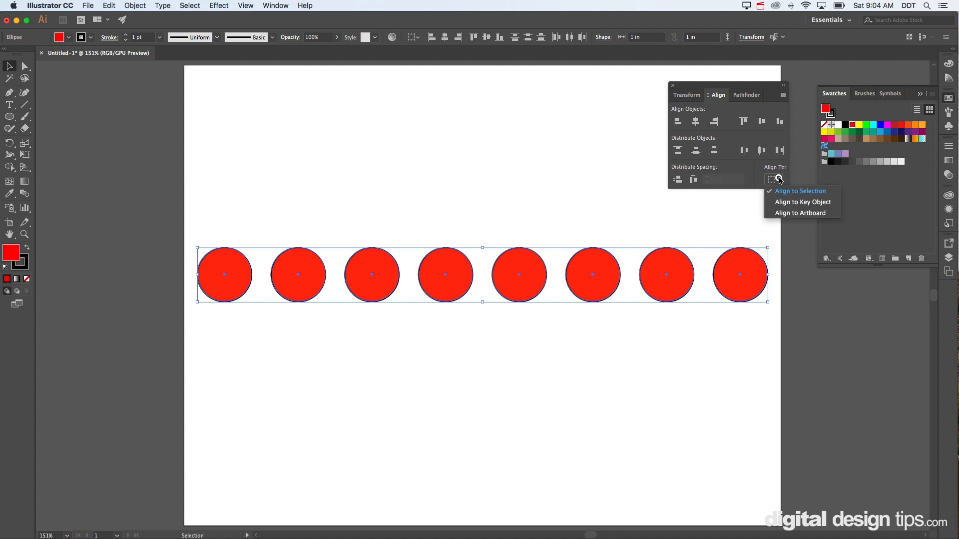
mouse_move(798, 198)
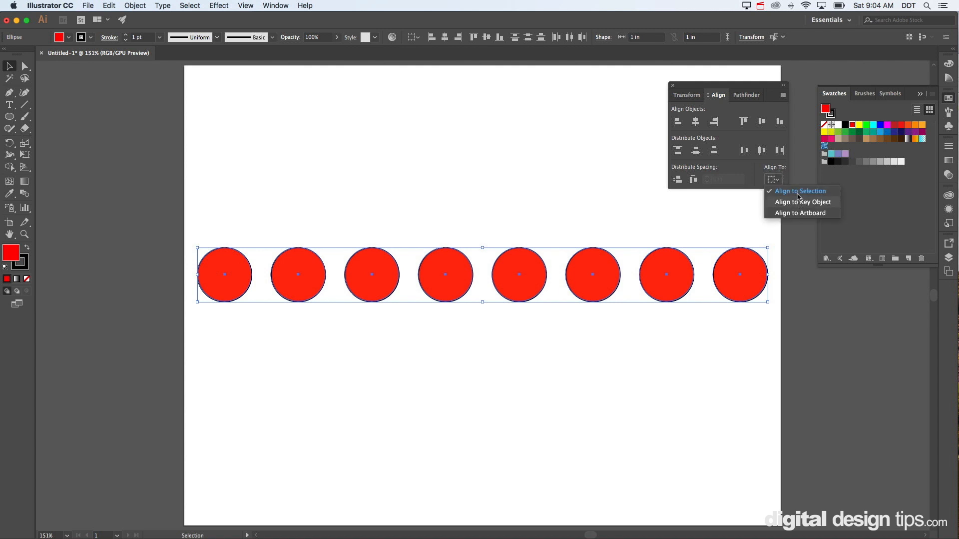
left_click(799, 191)
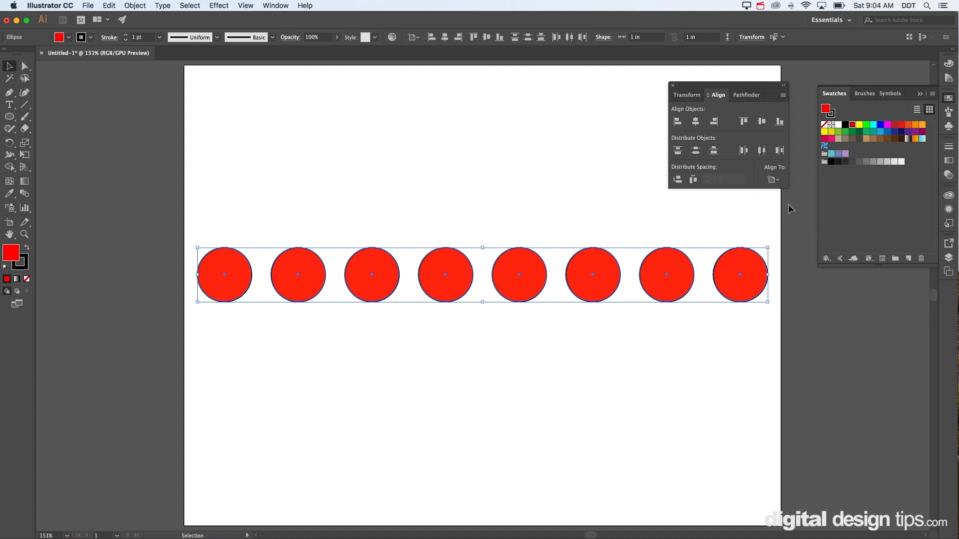
mouse_move(719, 145)
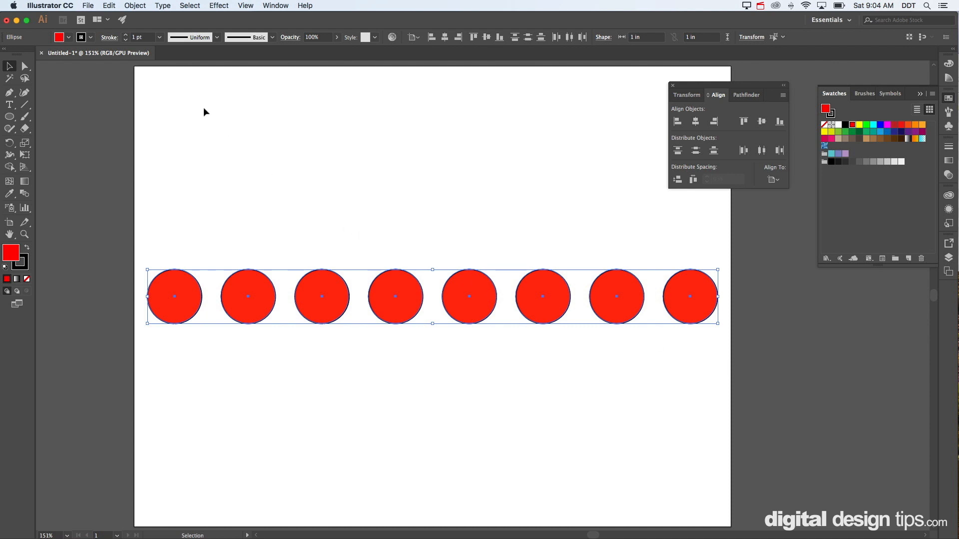
Select the circle row and Option+Shift-drag three vertical copies, above and below.
left_click(134, 6)
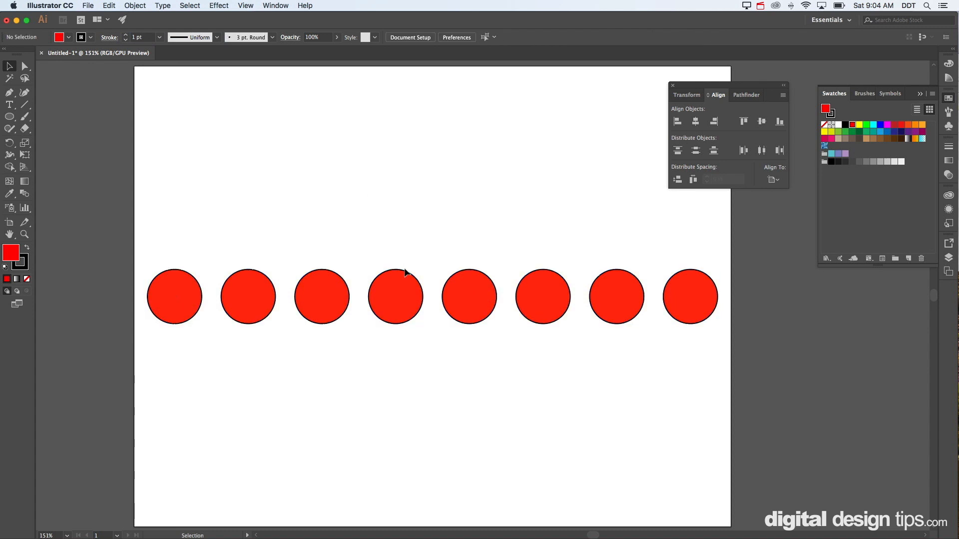
left_click(395, 297)
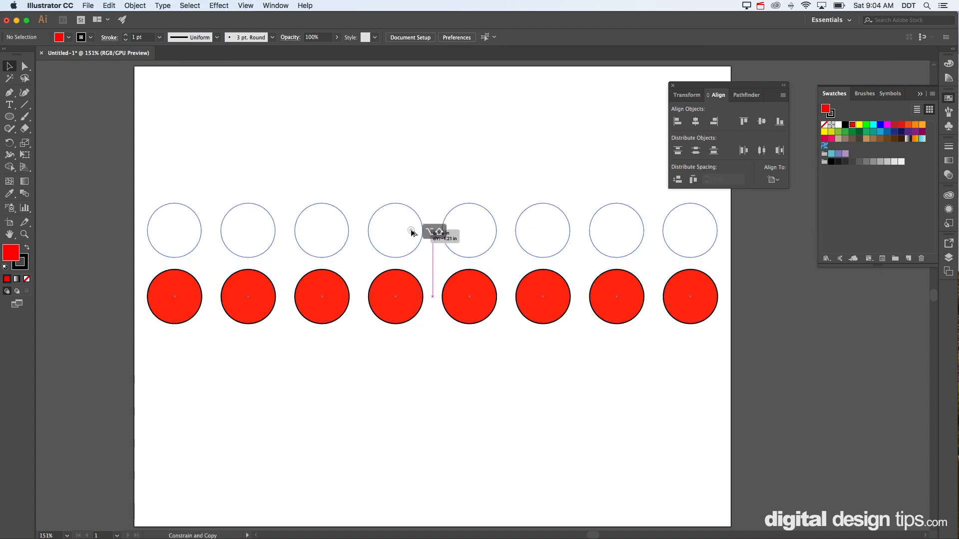
left_click_drag(432, 297, 432, 230)
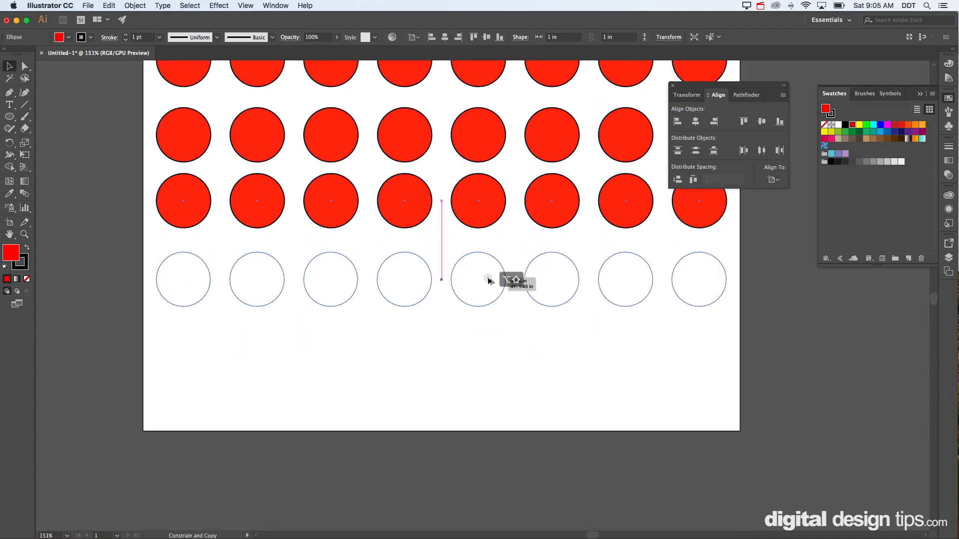
left_click_drag(478, 281, 479, 335)
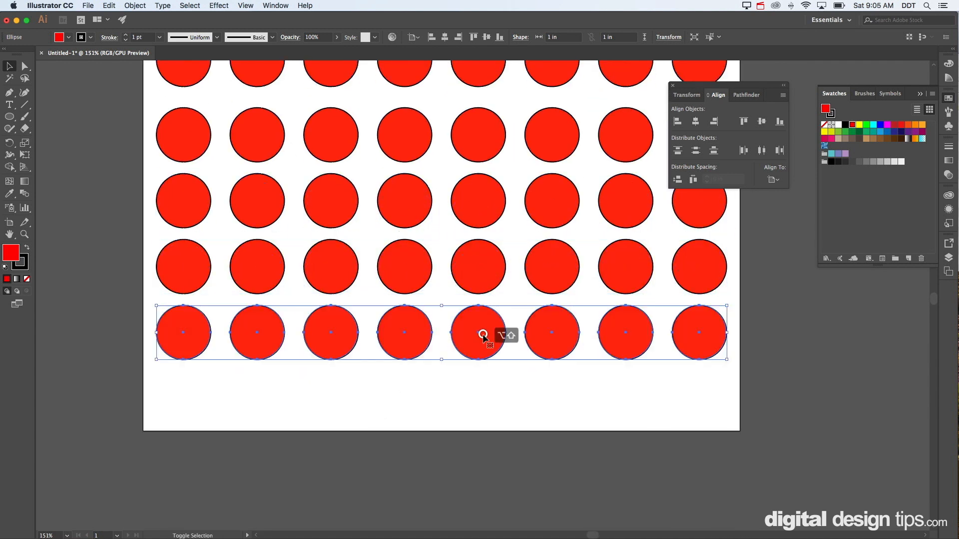
left_click_drag(483, 333, 485, 403)
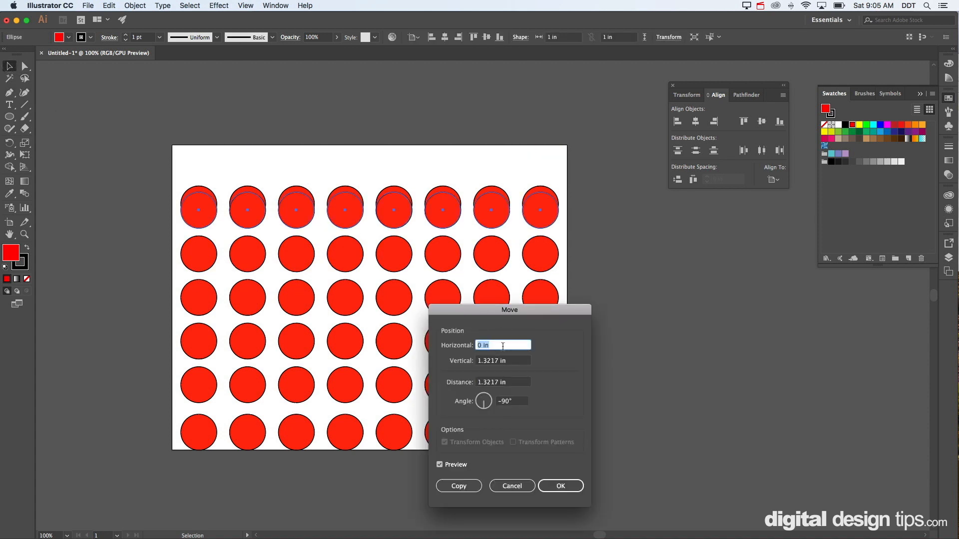
Move a row vertically 0.25 in using the exact Move dialog.
left_click(503, 360)
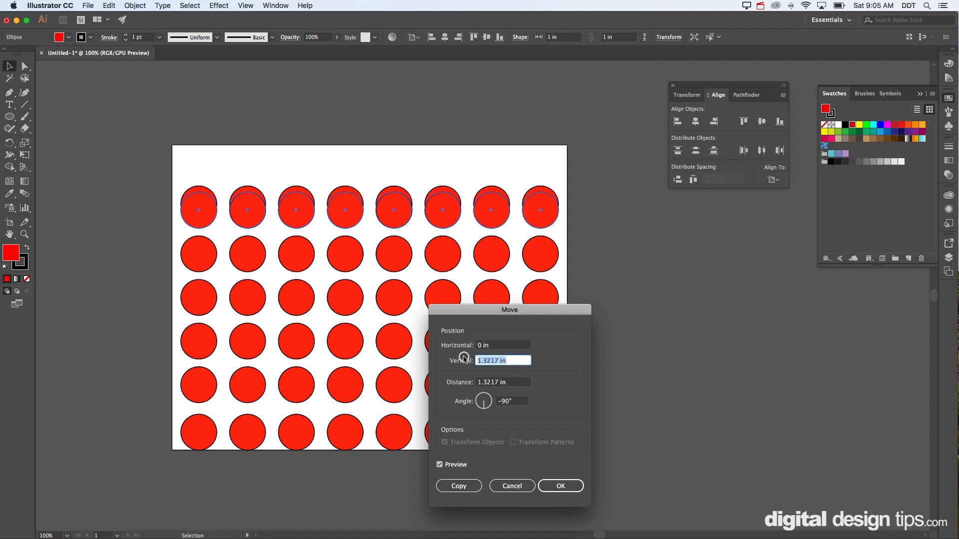
type(".25")
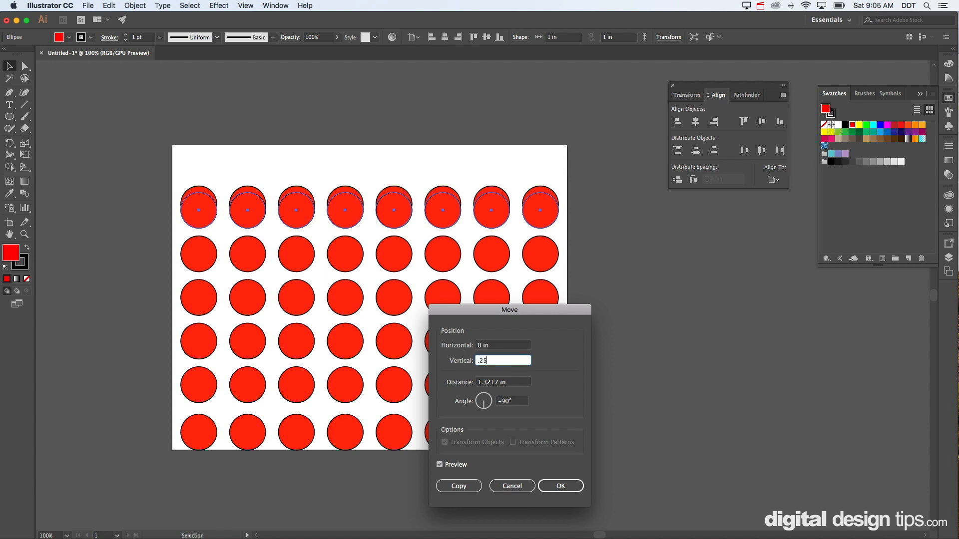
left_click(559, 485)
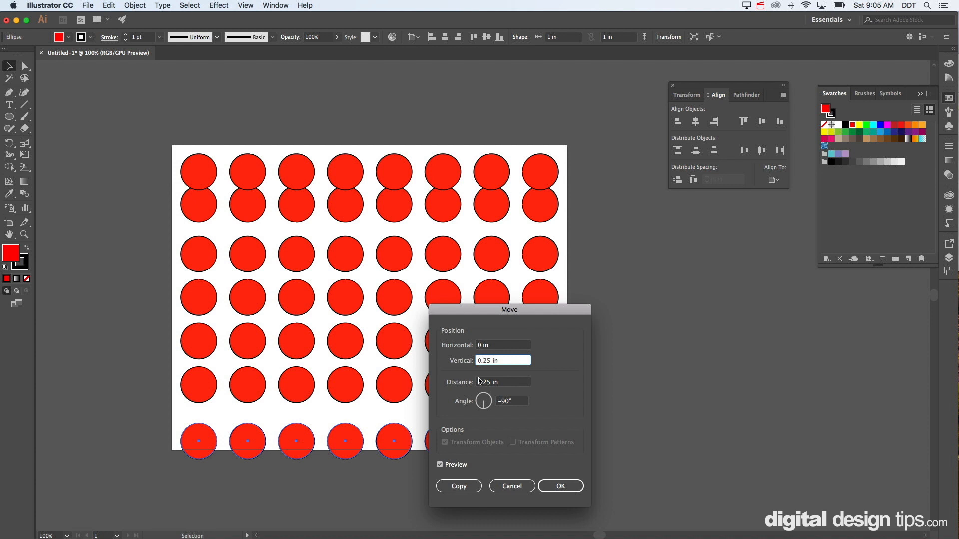
left_click(558, 485)
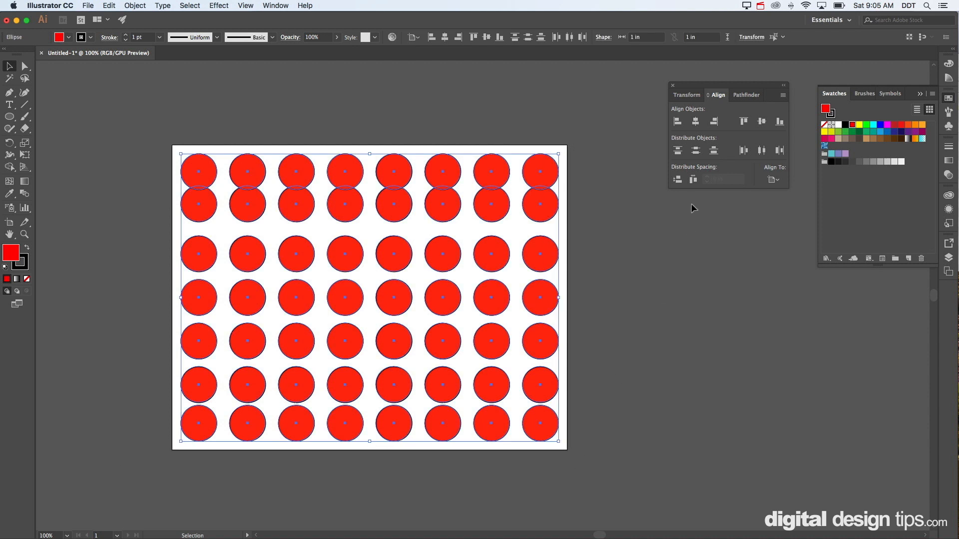
mouse_move(700, 201)
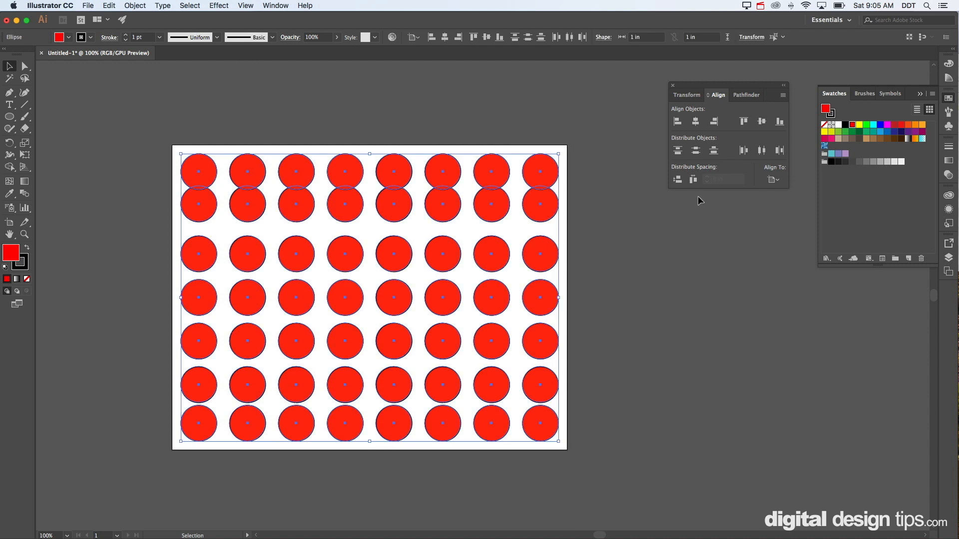
mouse_move(735, 194)
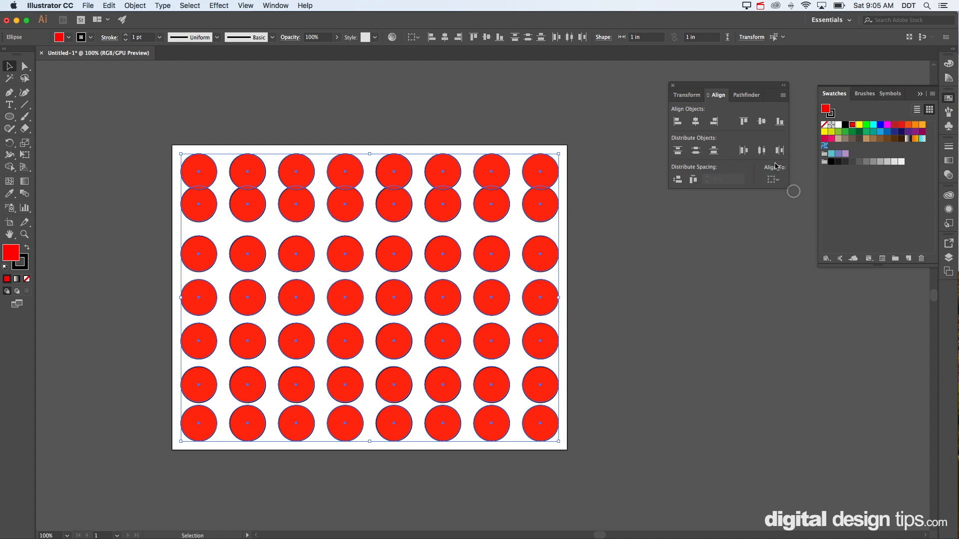
mouse_move(695, 150)
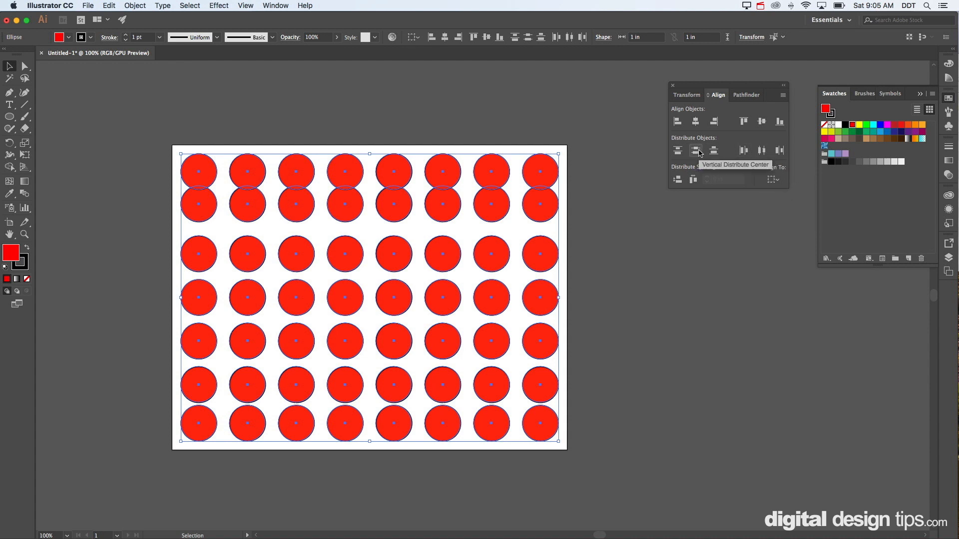
Apply Vertical Distribute Center to space the seven rows evenly.
left_click(695, 150)
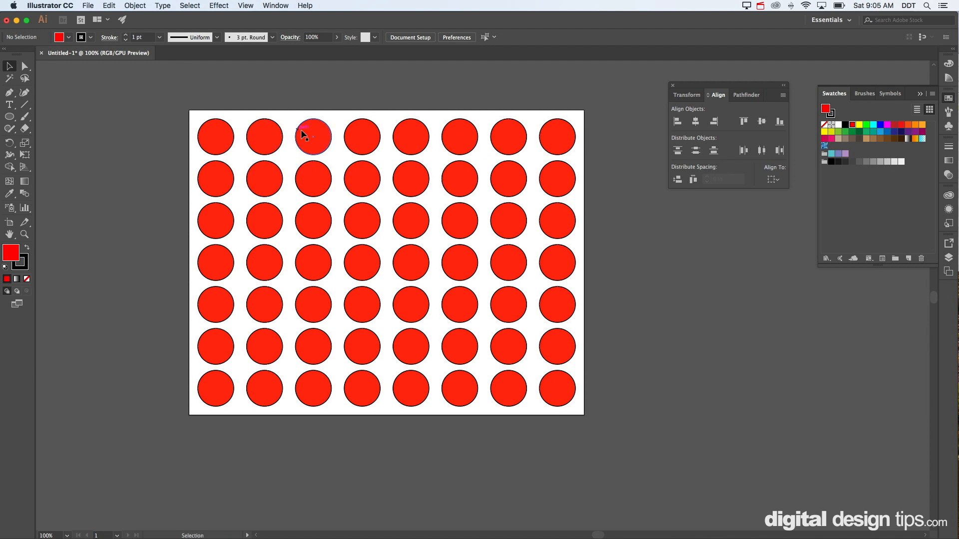
mouse_move(362, 118)
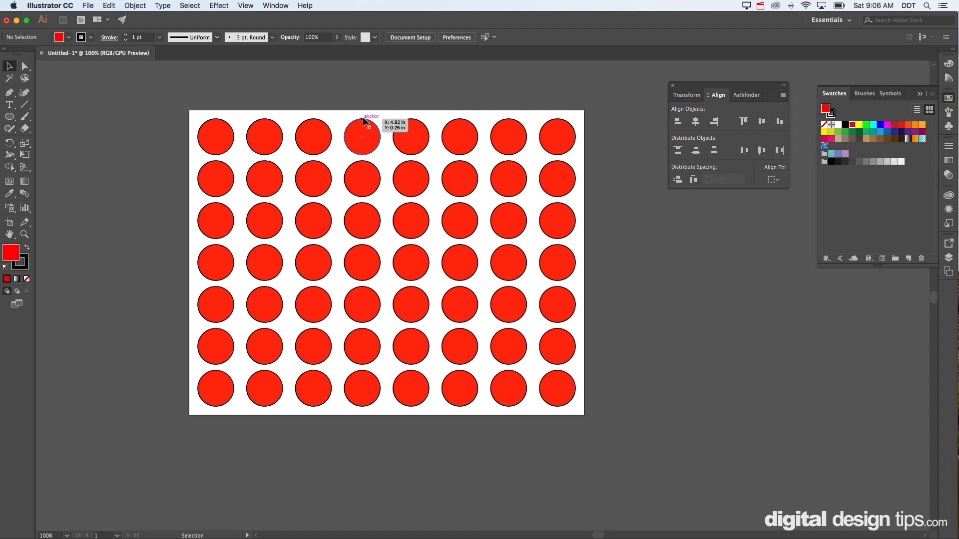